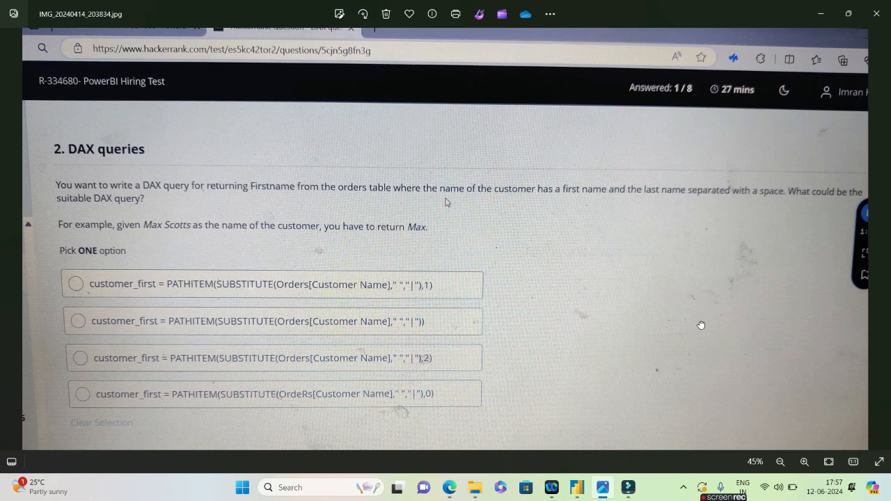
{"action": "mouse_move", "coordinate": [210, 84]}
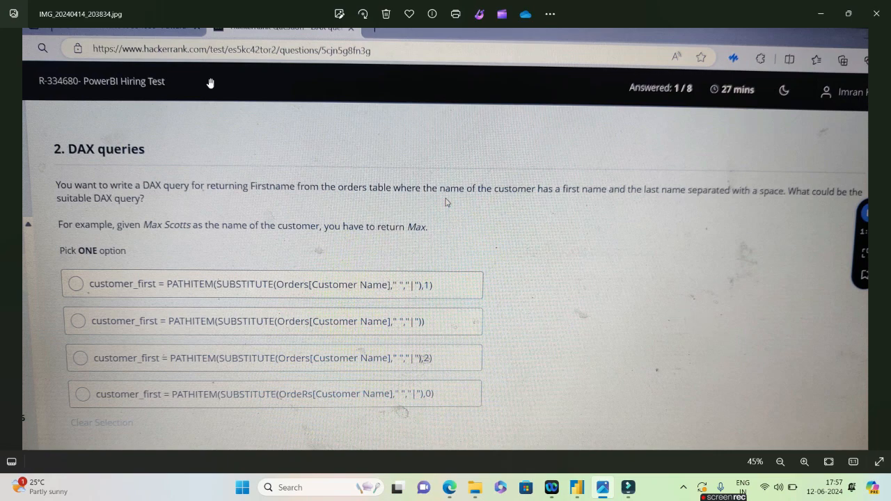
{"action": "mouse_move", "coordinate": [97, 95]}
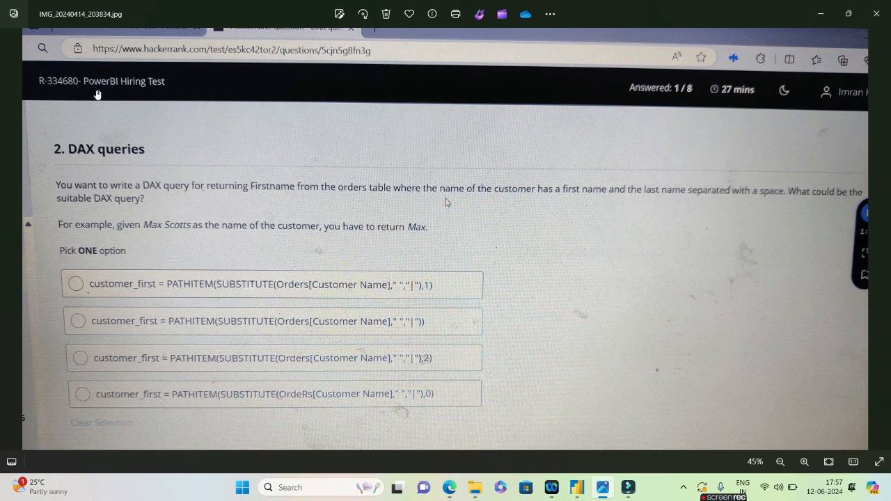
{"action": "mouse_move", "coordinate": [292, 120]}
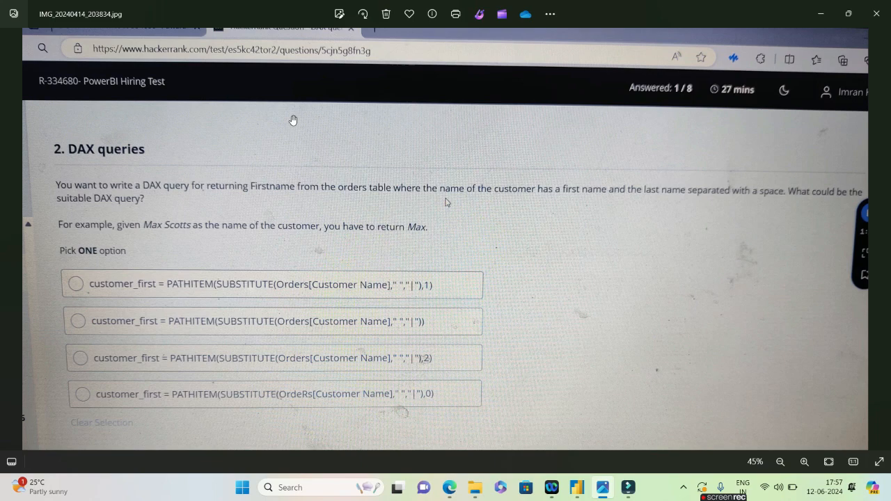
Step: Review the SUBSTITUTE syntax in DAX Guide, highlighting the old_text argument
{"action": "scroll", "scroll_direction": "down", "scroll_amount": 3}
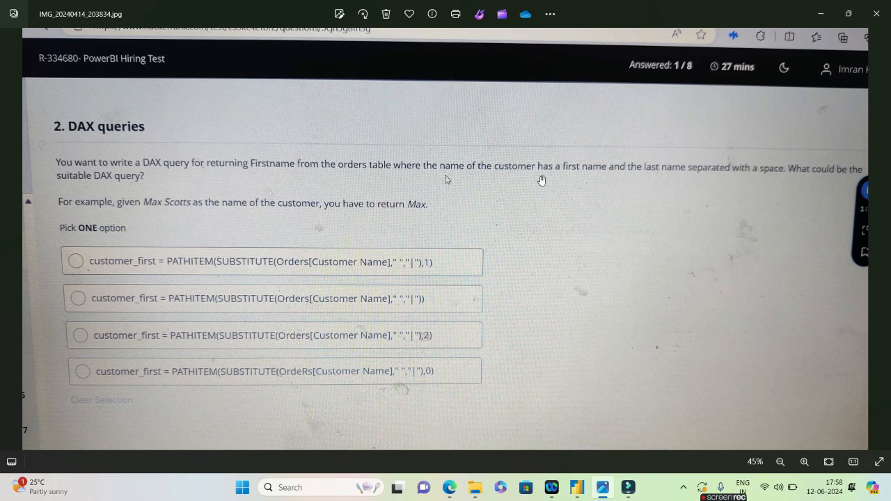
{"action": "mouse_move", "coordinate": [736, 174]}
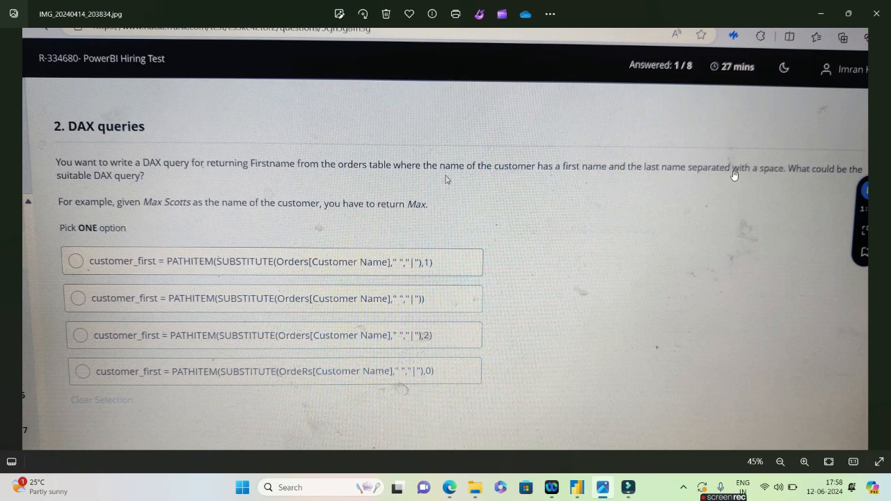
{"action": "mouse_move", "coordinate": [741, 172]}
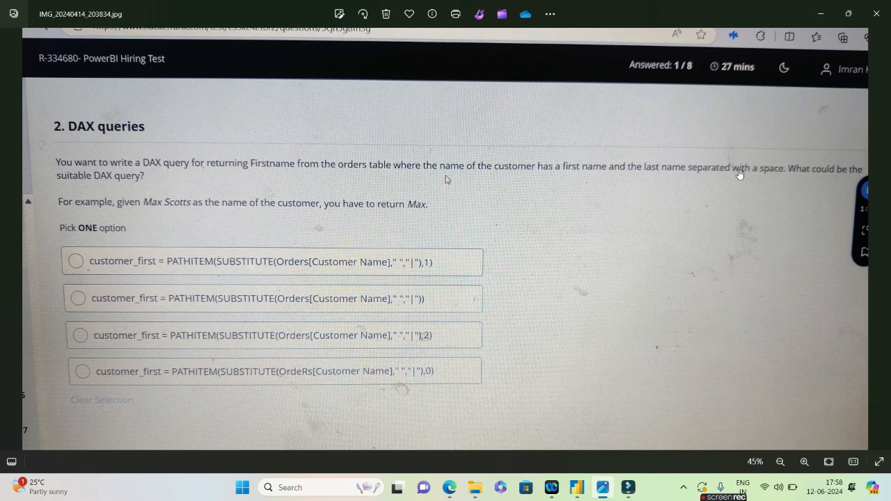
{"action": "mouse_move", "coordinate": [160, 173]}
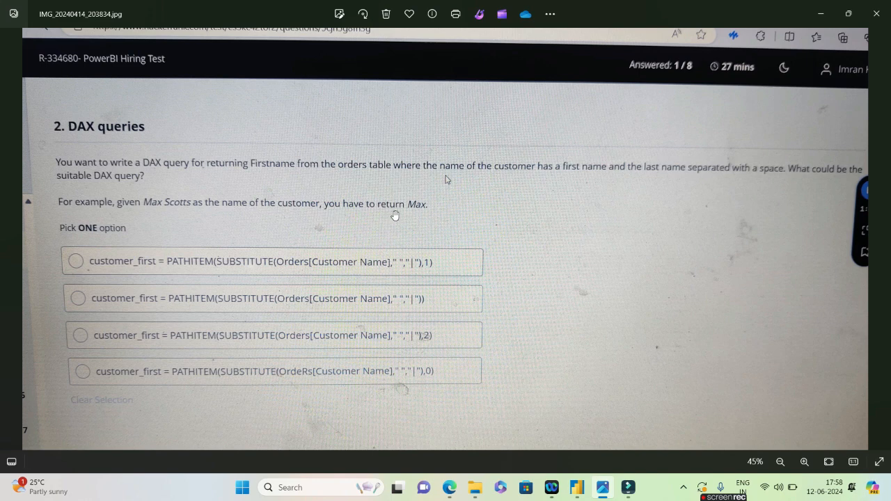
{"action": "mouse_move", "coordinate": [159, 222]}
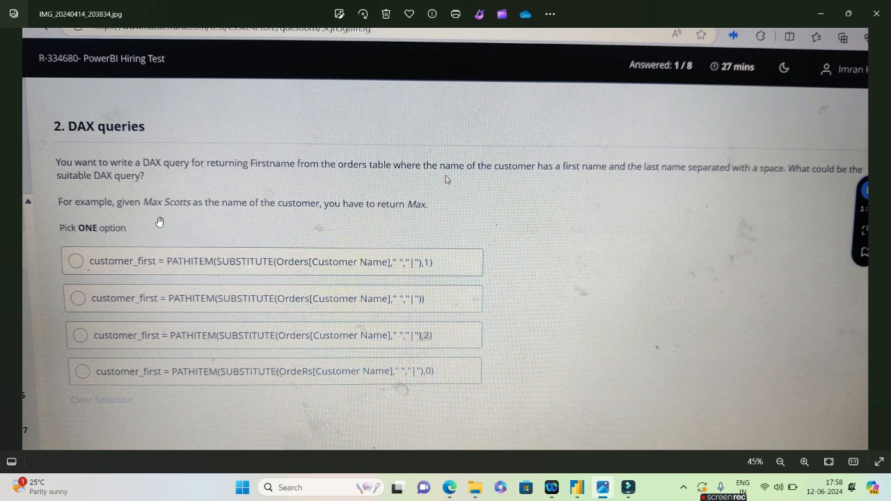
{"action": "mouse_move", "coordinate": [117, 265]}
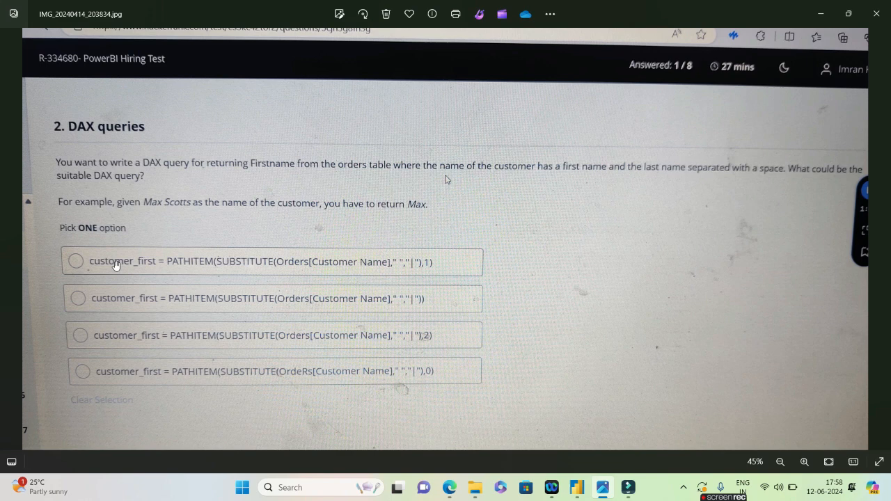
{"action": "mouse_move", "coordinate": [119, 383]}
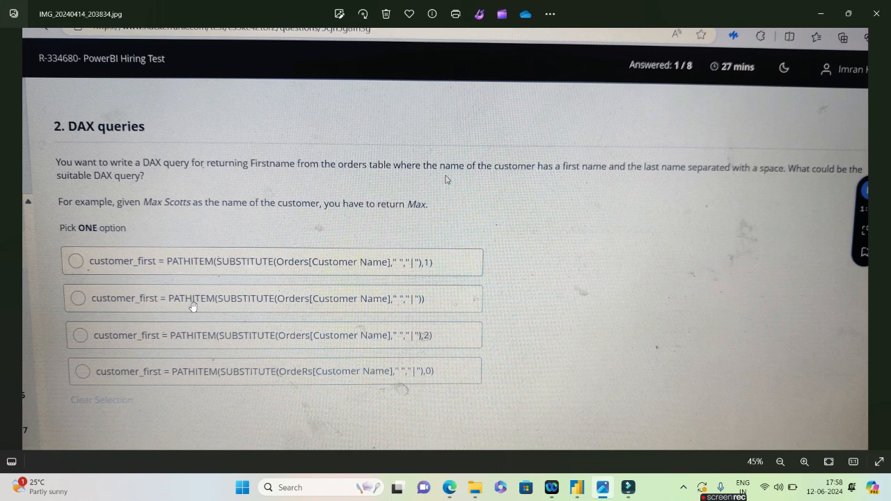
{"action": "mouse_move", "coordinate": [198, 365]}
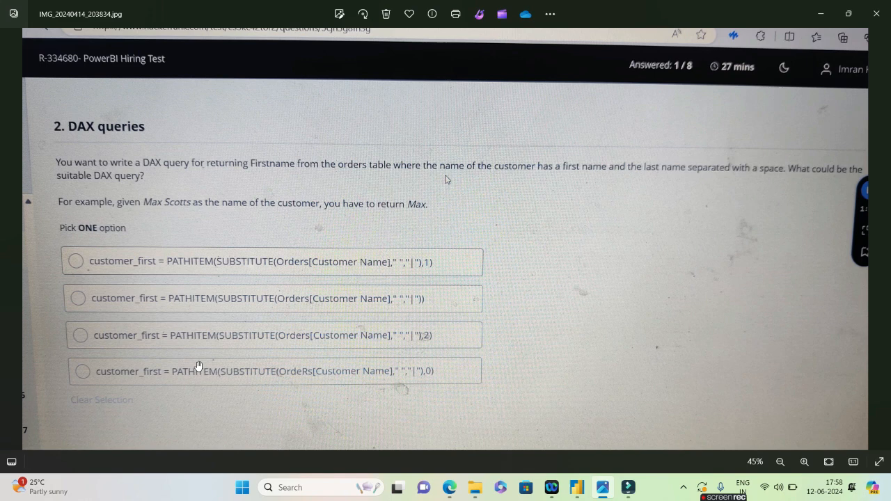
{"action": "mouse_move", "coordinate": [206, 273]}
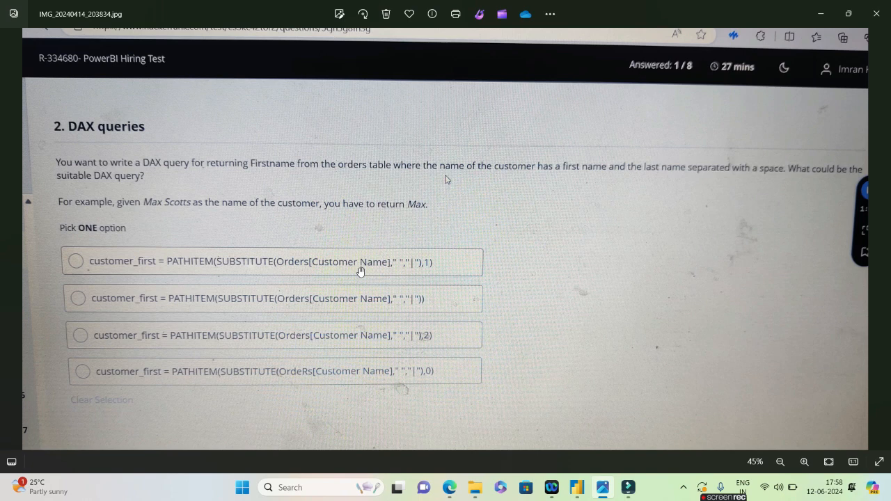
{"action": "mouse_move", "coordinate": [429, 272]}
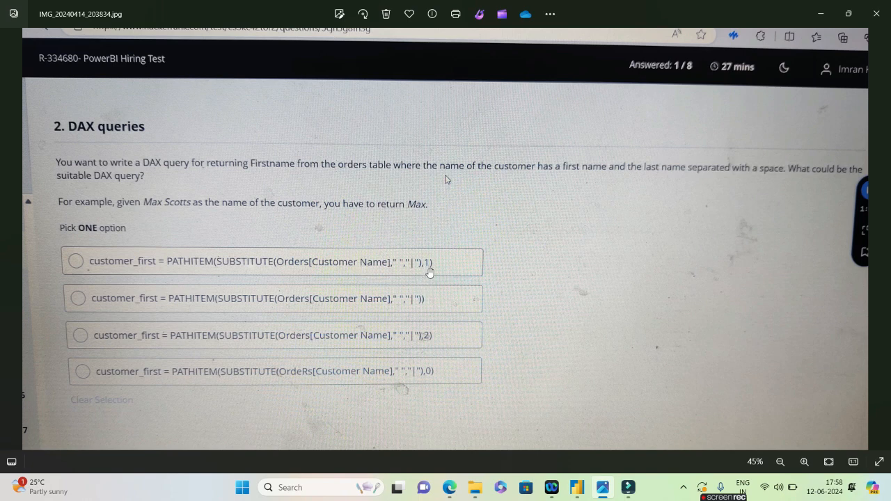
{"action": "mouse_move", "coordinate": [426, 323]}
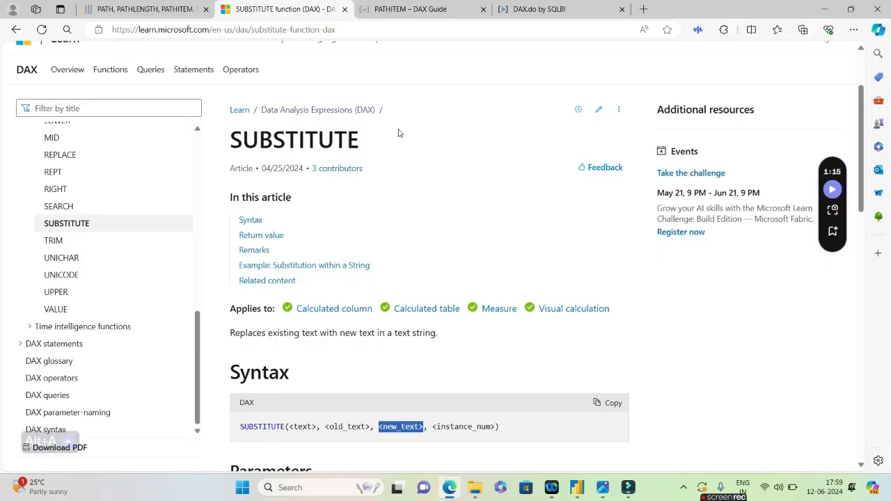
{"action": "mouse_move", "coordinate": [439, 230]}
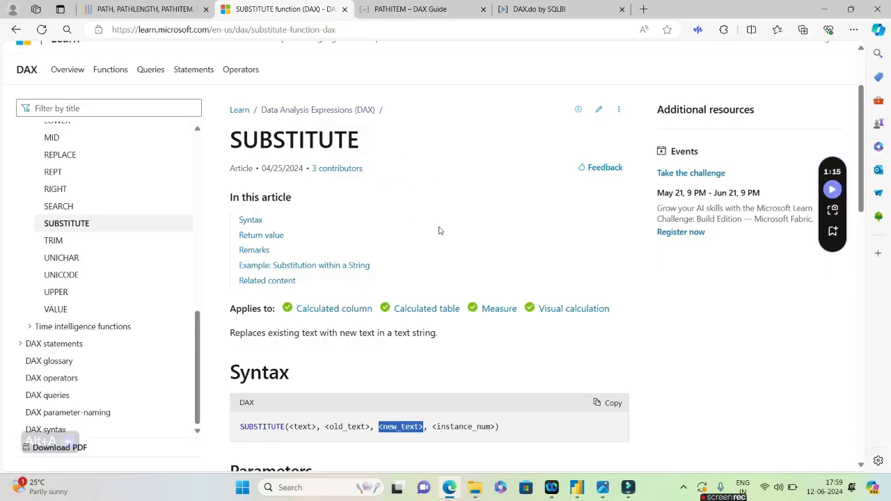
{"action": "mouse_move", "coordinate": [402, 369]}
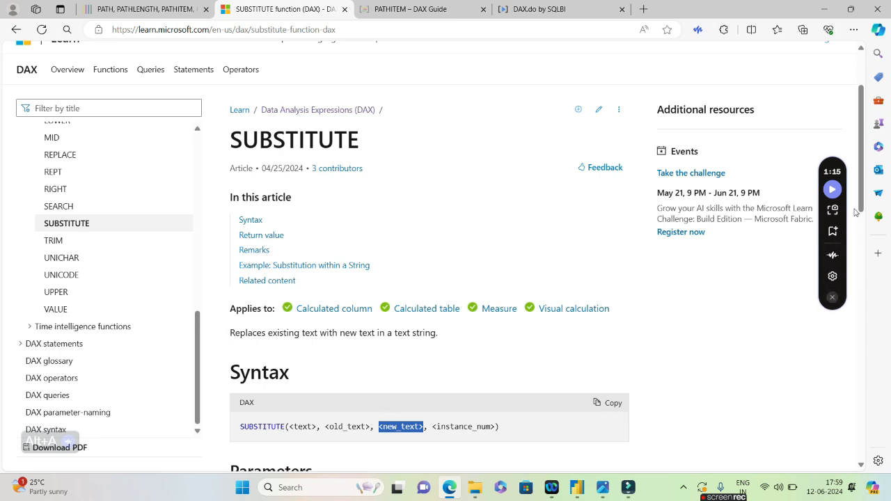
{"action": "scroll", "scroll_direction": "down", "scroll_amount": 3}
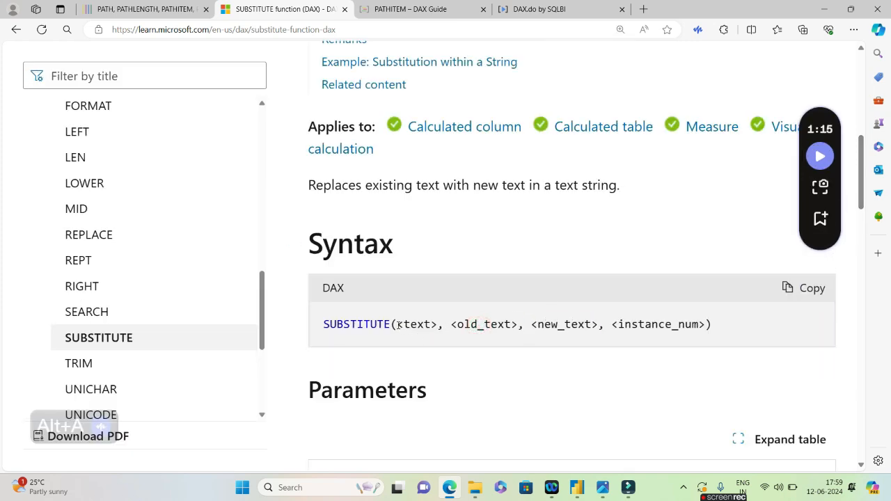
{"action": "double_click", "coordinate": [411, 325]}
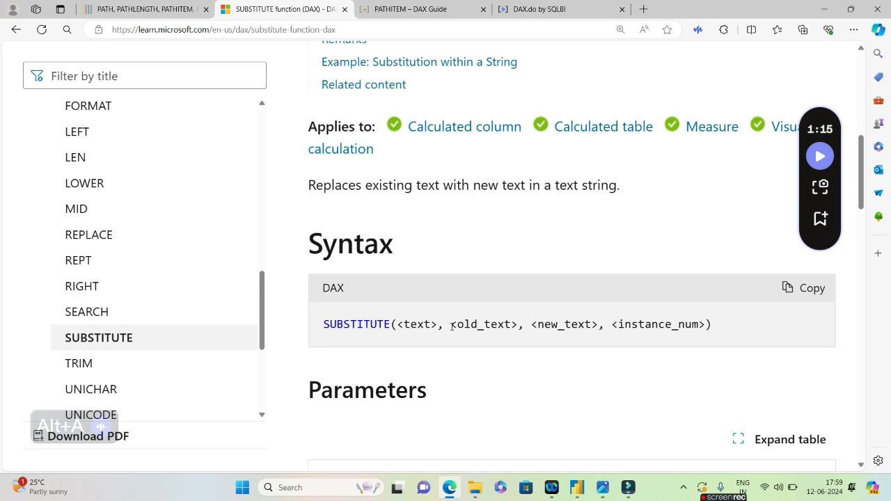
{"action": "double_click", "coordinate": [481, 325]}
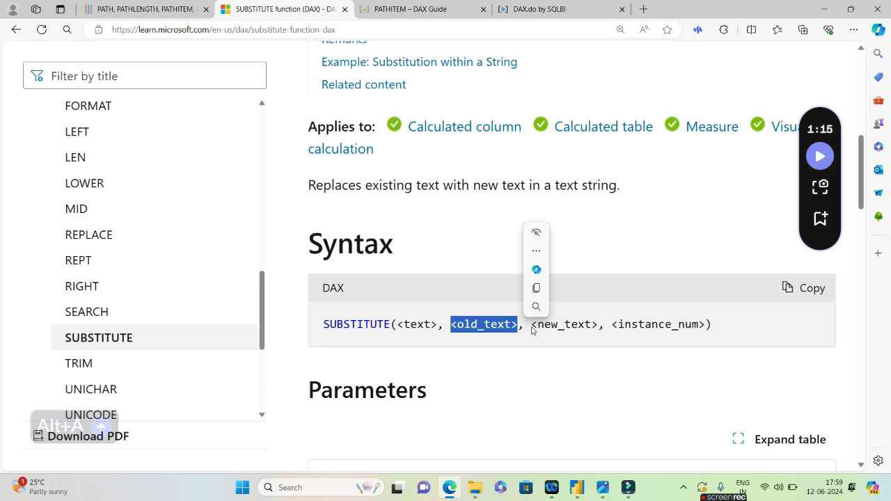
{"action": "left_click", "coordinate": [624, 326]}
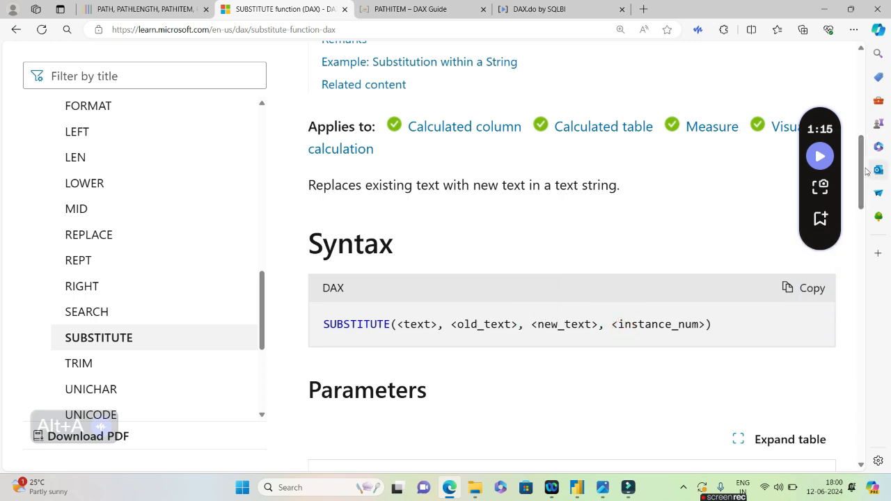
Step: Review the SUBSTITUTE example formula, highlighting Product
{"action": "scroll", "scroll_direction": "down", "scroll_amount": 3}
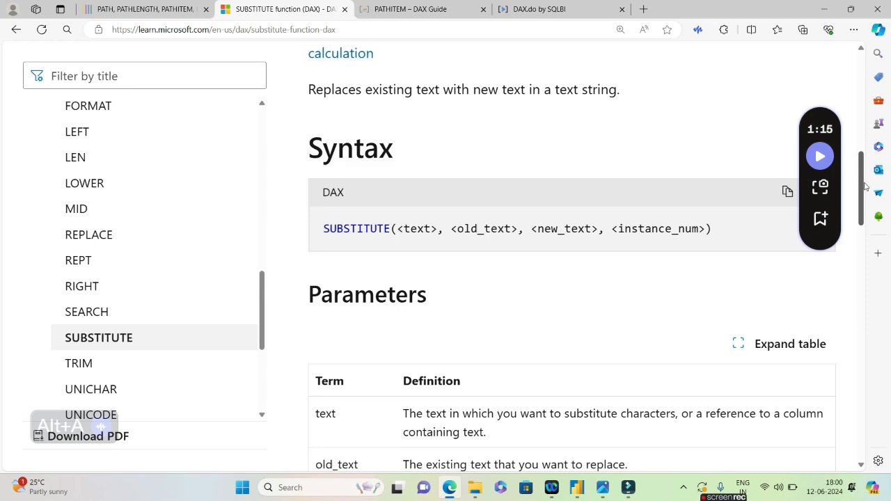
{"action": "scroll", "scroll_direction": "down", "scroll_amount": 3}
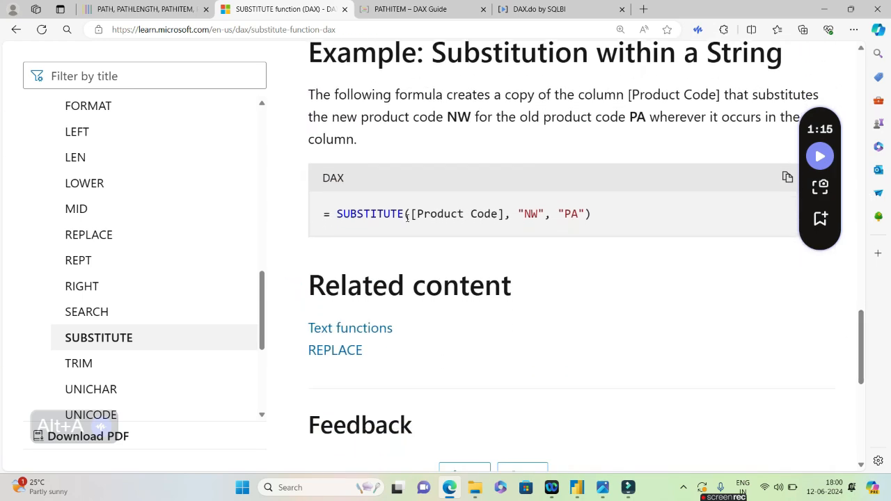
{"action": "double_click", "coordinate": [437, 215]}
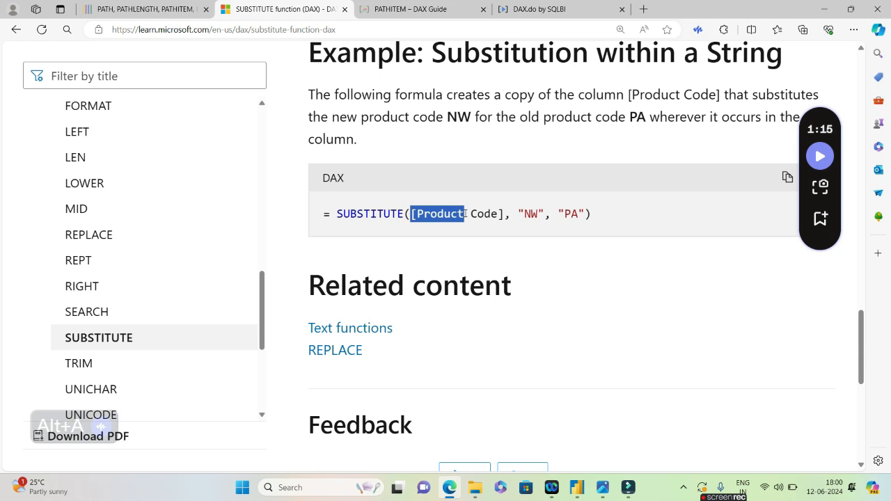
{"action": "double_click", "coordinate": [457, 214]}
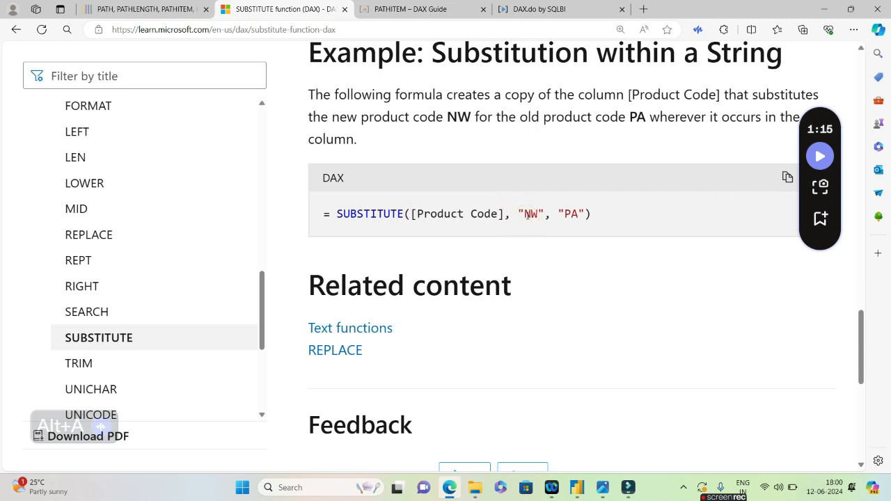
{"action": "mouse_move", "coordinate": [607, 204]}
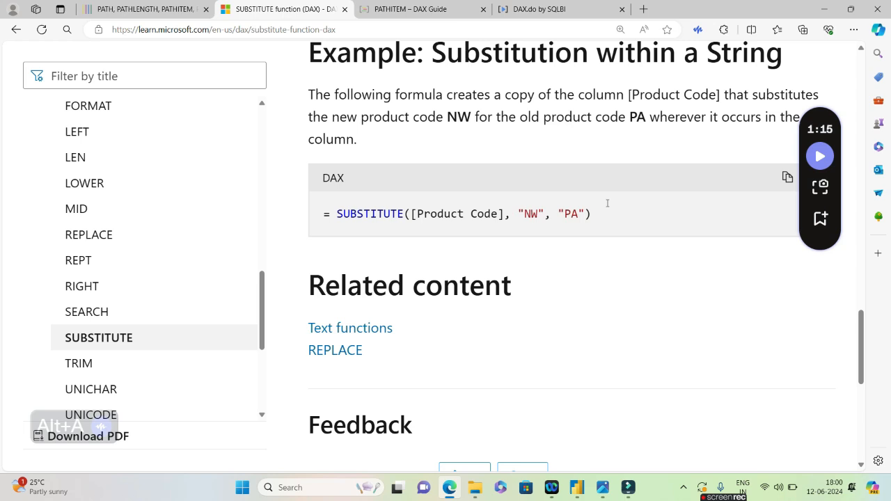
{"action": "mouse_move", "coordinate": [808, 312]}
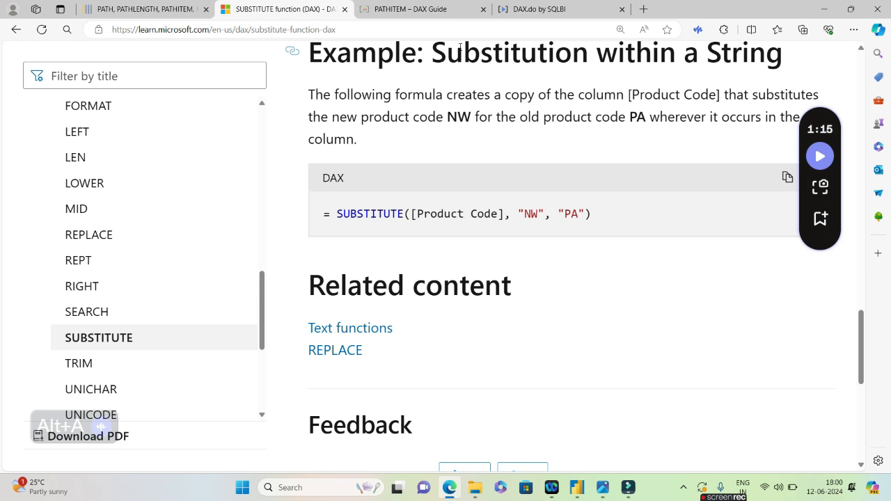
Step: Review PATHITEM's Path argument description, then move to the DAX.do query page
{"action": "left_click", "coordinate": [418, 8]}
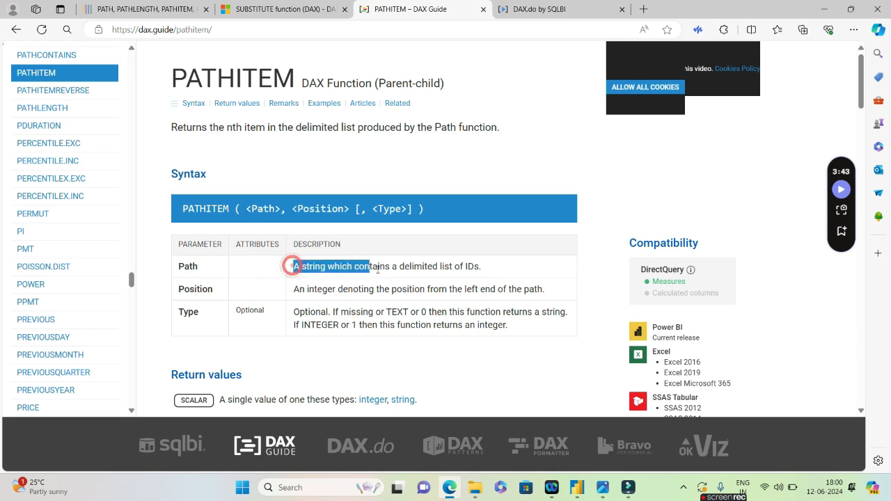
{"action": "left_click_drag", "start_coordinate": [293, 266], "coordinate": [459, 266]}
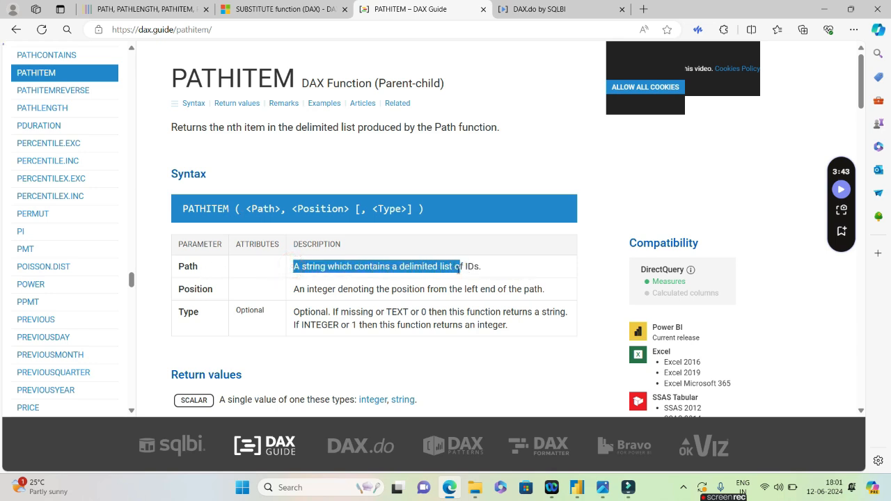
{"action": "left_click", "coordinate": [385, 164]}
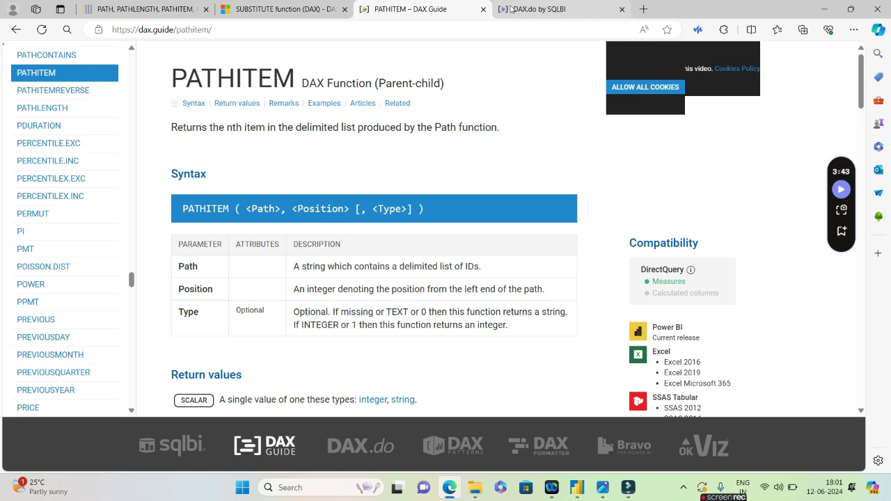
{"action": "left_click", "coordinate": [543, 8]}
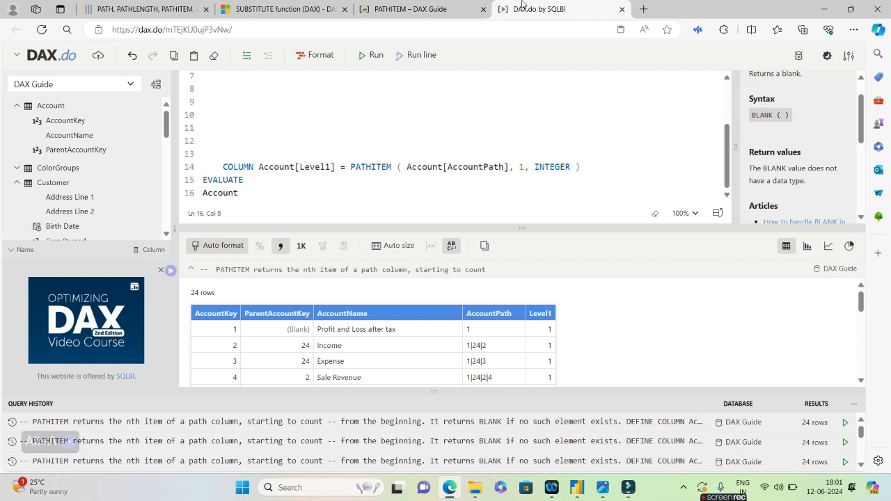
{"action": "mouse_move", "coordinate": [487, 312]}
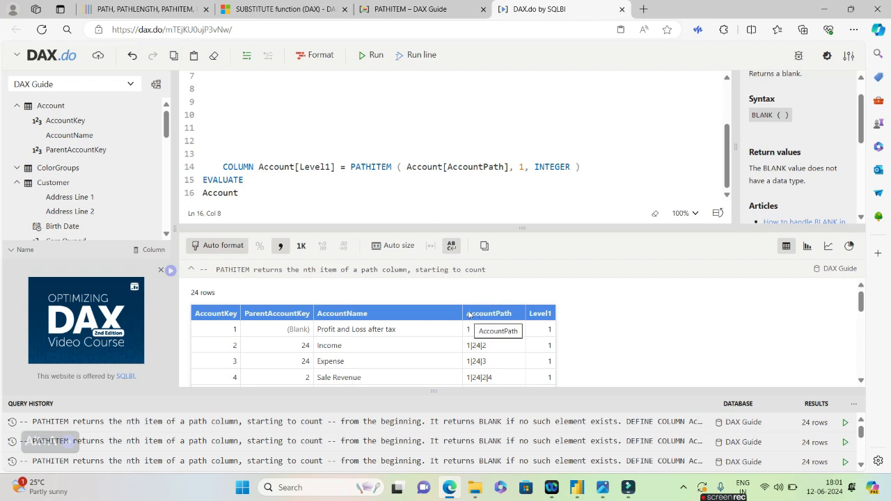
{"action": "mouse_move", "coordinate": [491, 320]}
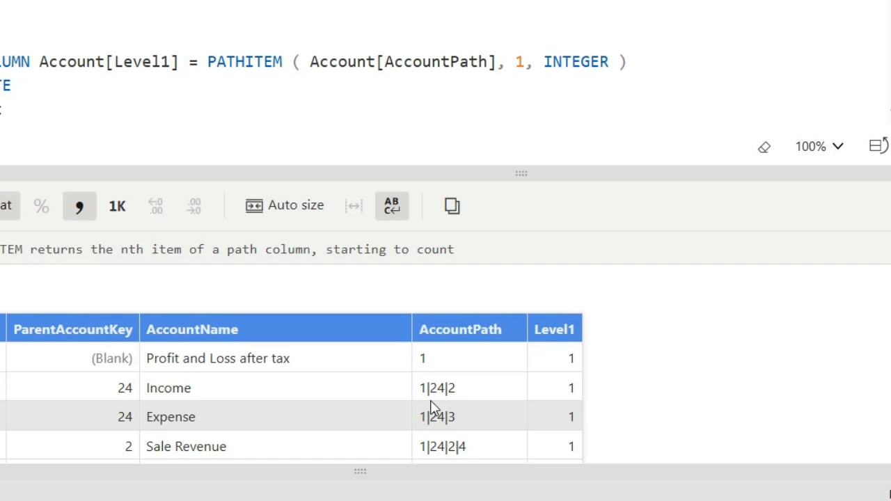
{"action": "mouse_move", "coordinate": [465, 396]}
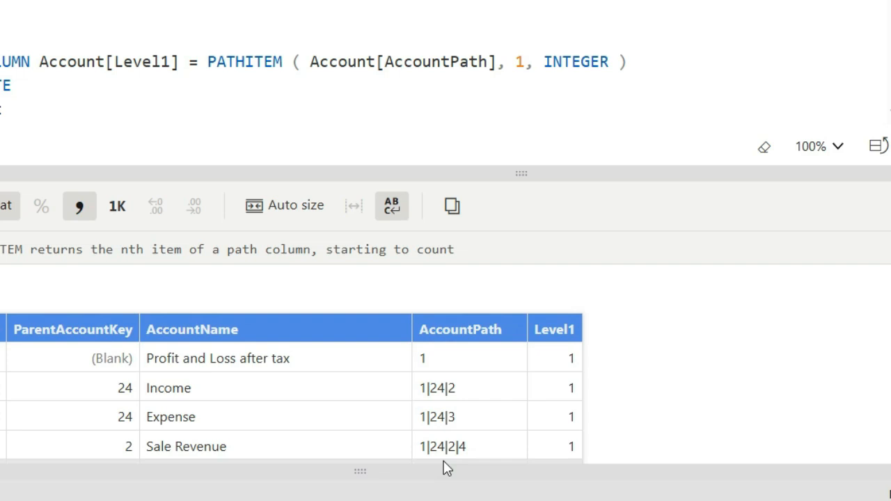
{"action": "left_click", "coordinate": [437, 387]}
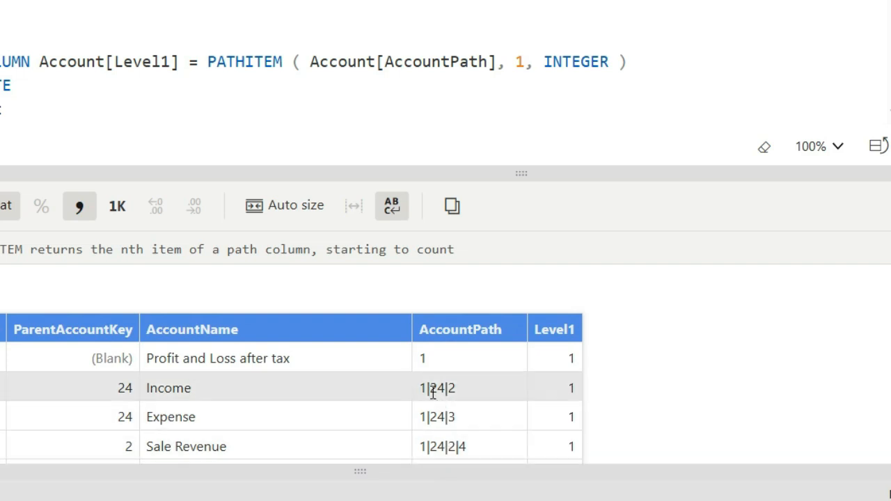
{"action": "left_click", "coordinate": [429, 388]}
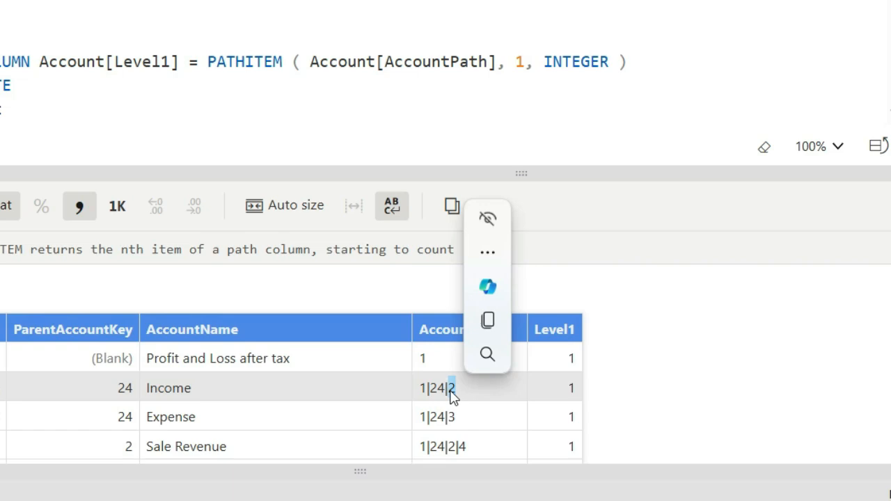
{"action": "mouse_move", "coordinate": [454, 401]}
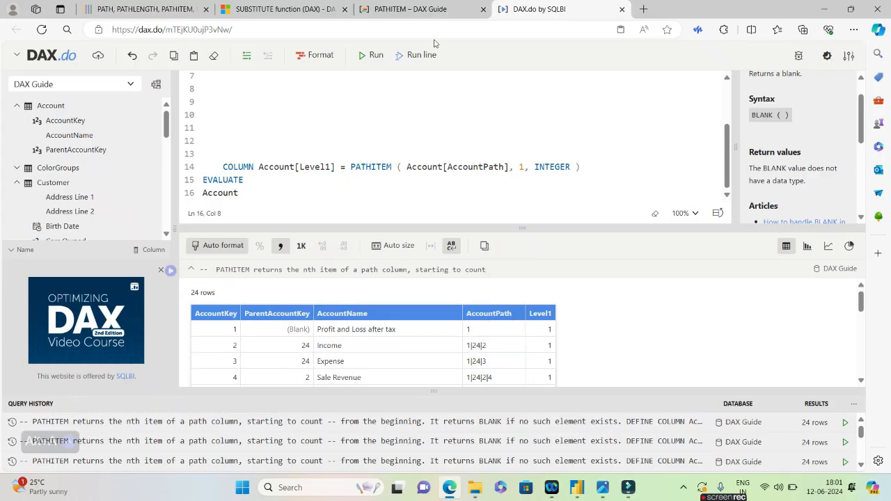
{"action": "left_click", "coordinate": [411, 8]}
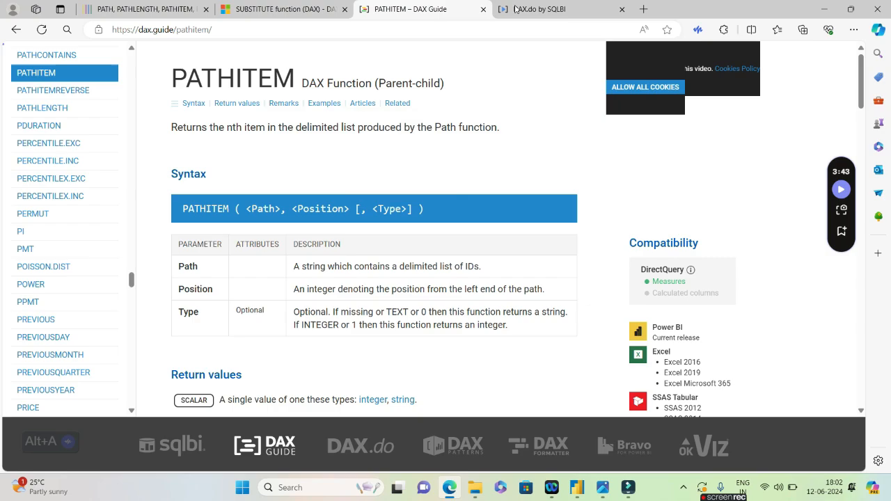
{"action": "left_click", "coordinate": [560, 8]}
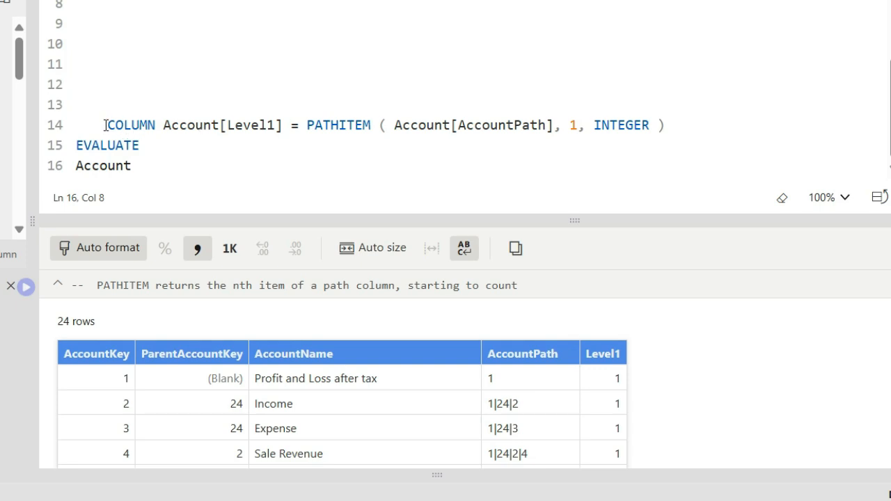
Step: Change the PATHITEM position argument in the Level1 column and return to the Power BI report
{"action": "double_click", "coordinate": [339, 126]}
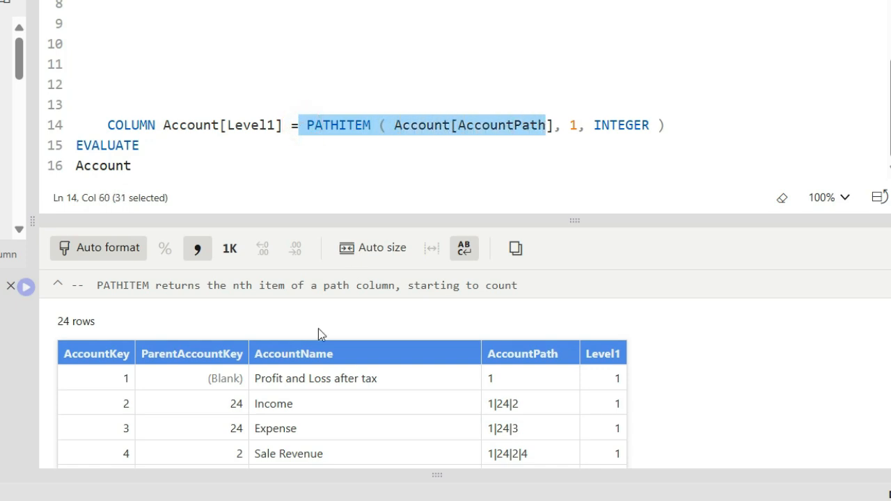
{"action": "mouse_move", "coordinate": [525, 310]}
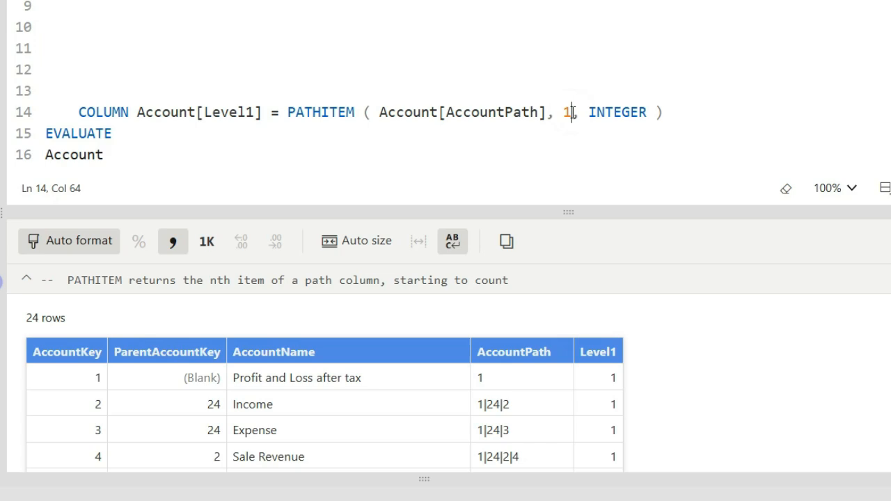
{"action": "type", "text": "2"}
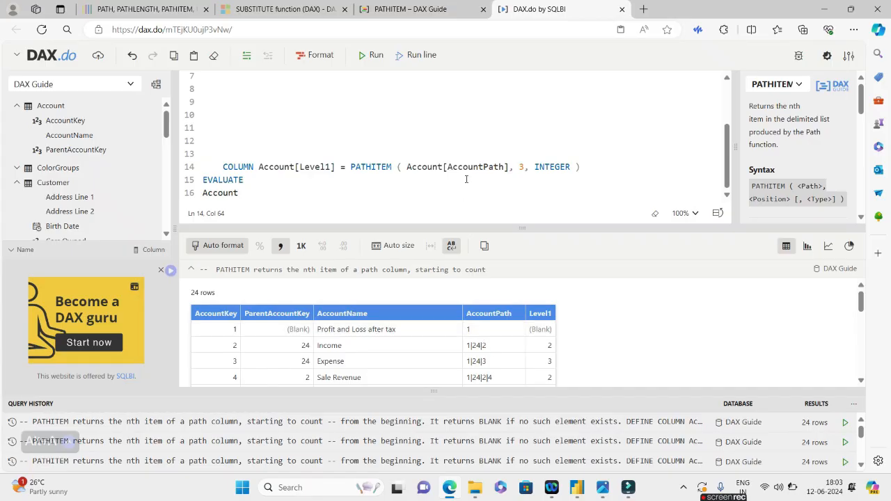
{"action": "left_click", "coordinate": [284, 9]}
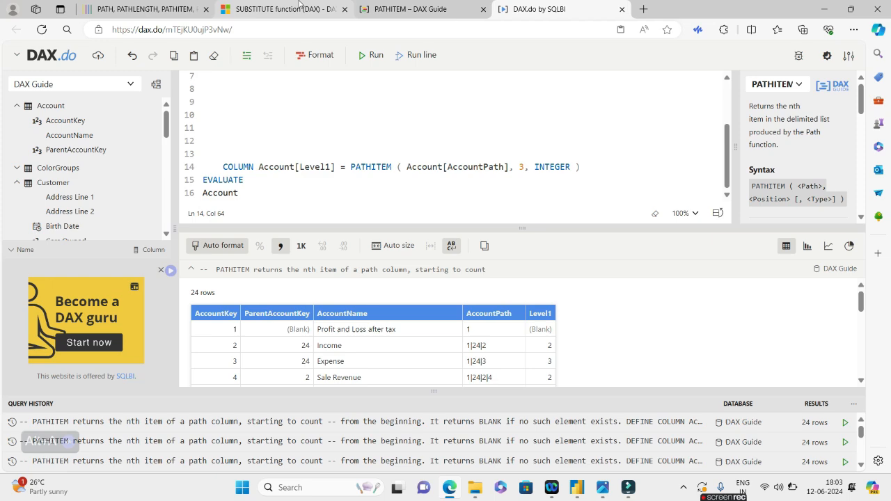
{"action": "left_click", "coordinate": [409, 8]}
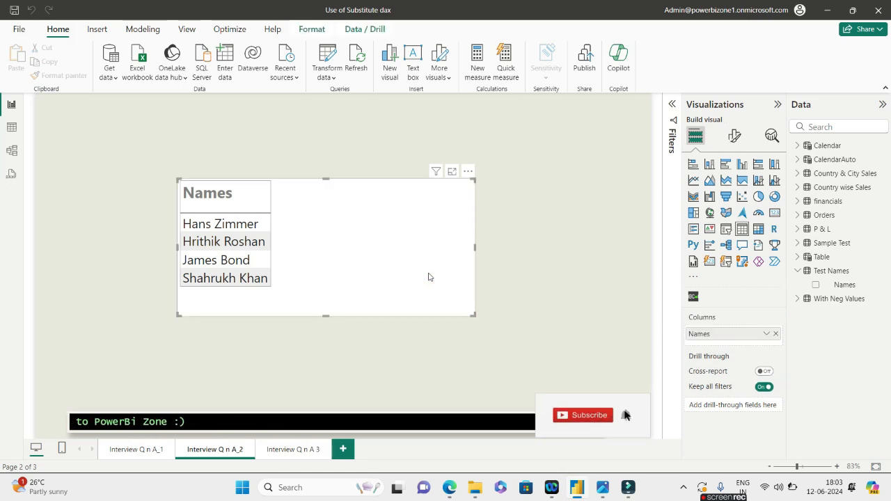
Step: Start Measure 3 = SUBSTITUTE(Names on Test Names, then abandon it for the table data view
{"action": "left_click", "coordinate": [816, 284]}
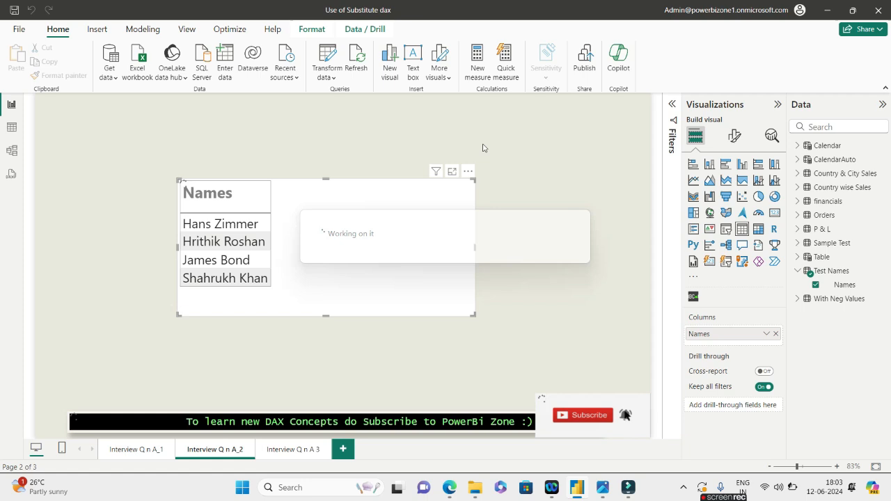
{"action": "left_click", "coordinate": [477, 61]}
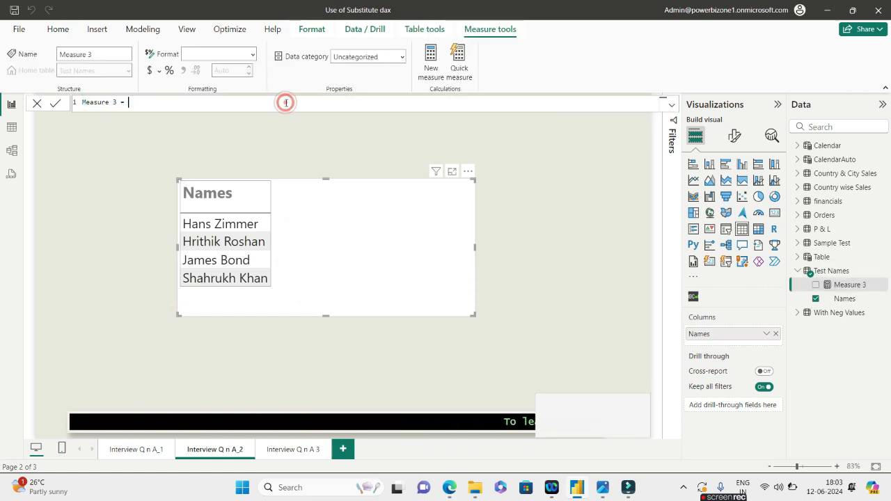
{"action": "type", "text": "SUBSTITUTE("}
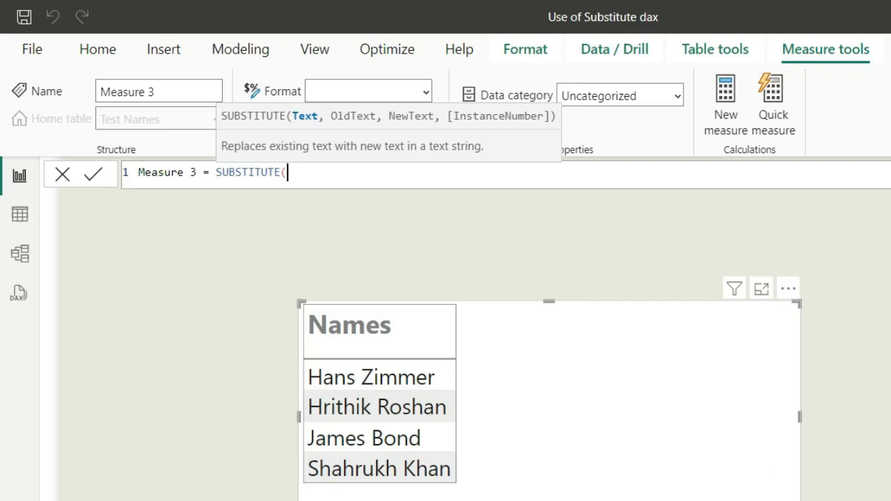
{"action": "mouse_move", "coordinate": [834, 281]}
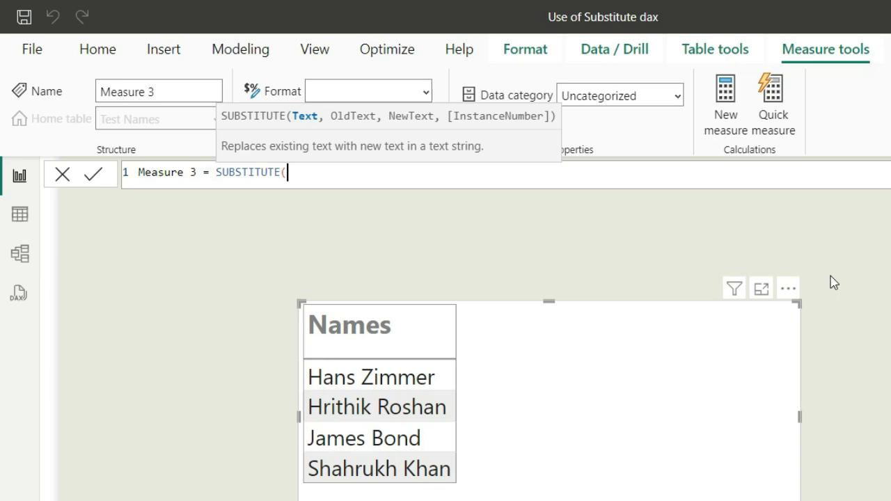
{"action": "type", "text": "N"}
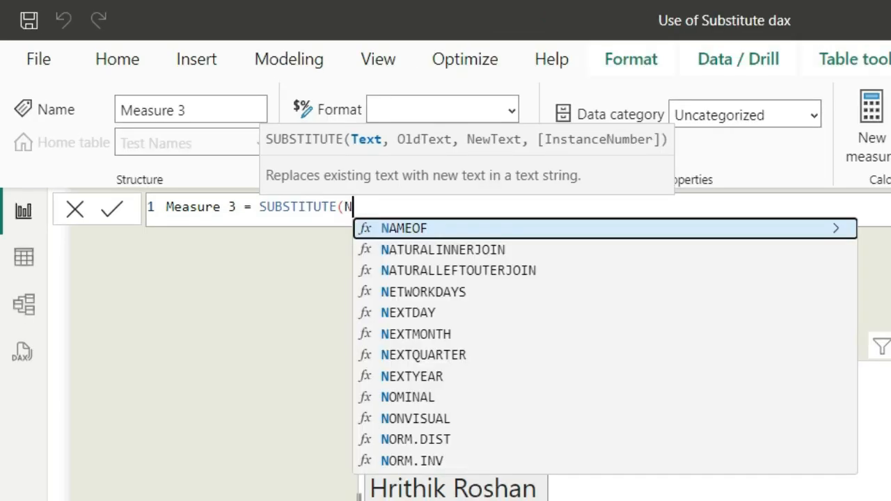
{"action": "type", "text": "ame"}
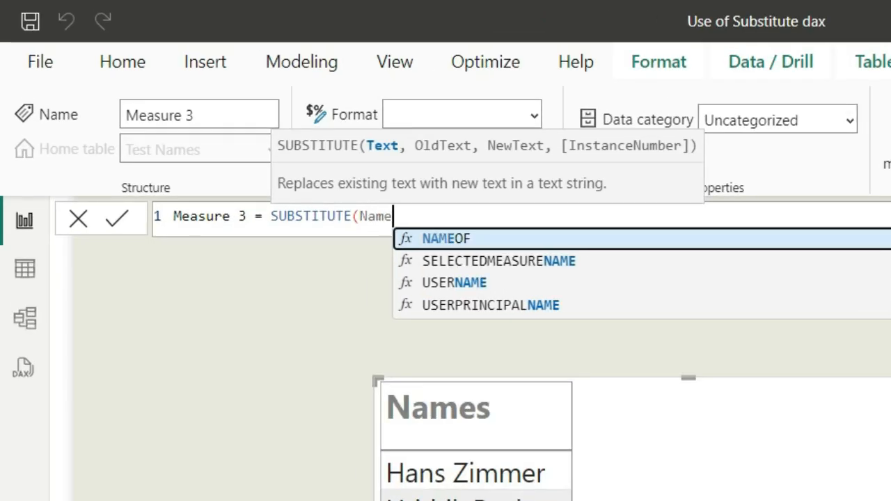
{"action": "type", "text": "s"}
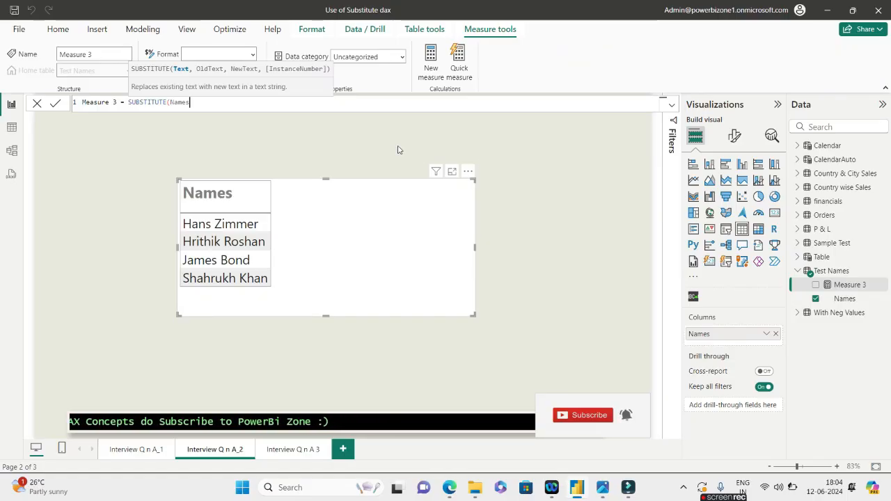
{"action": "mouse_move", "coordinate": [251, 145]}
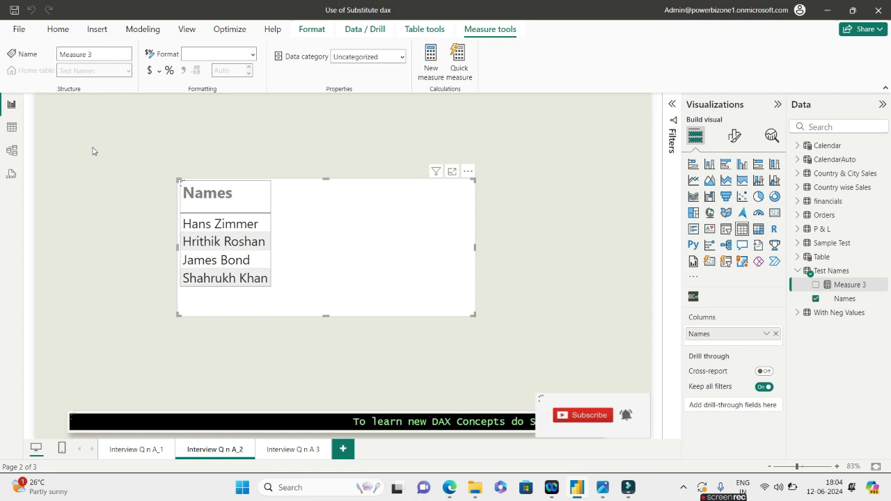
{"action": "left_click", "coordinate": [833, 270]}
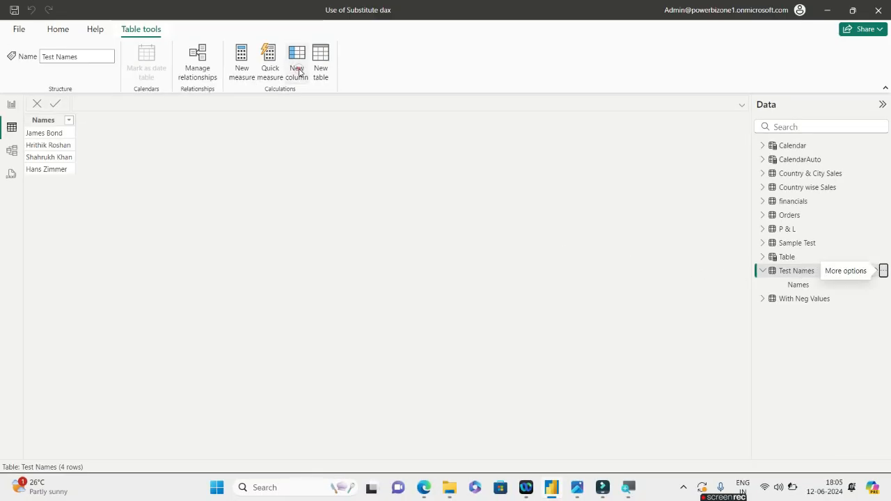
Step: Add calculated column Exp = SUBSTITUTE('Test Names'[Names]," ","|") to Test Names
{"action": "left_click", "coordinate": [297, 62]}
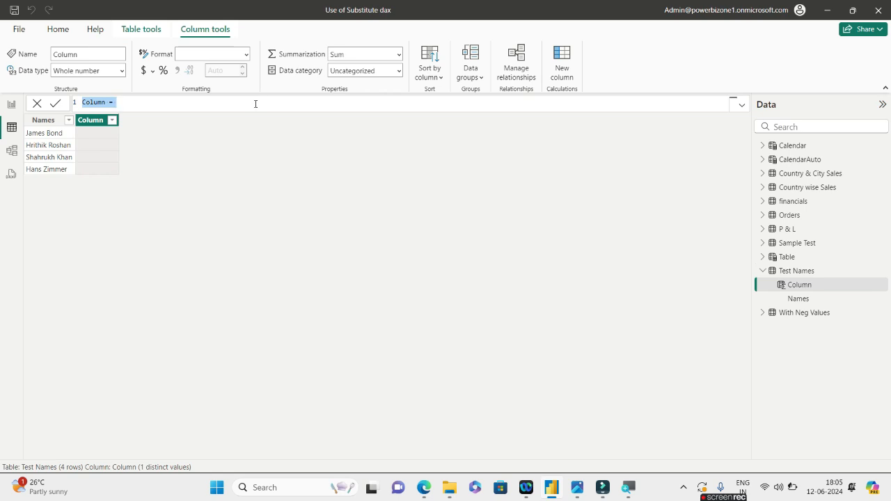
{"action": "type", "text": "Exp"}
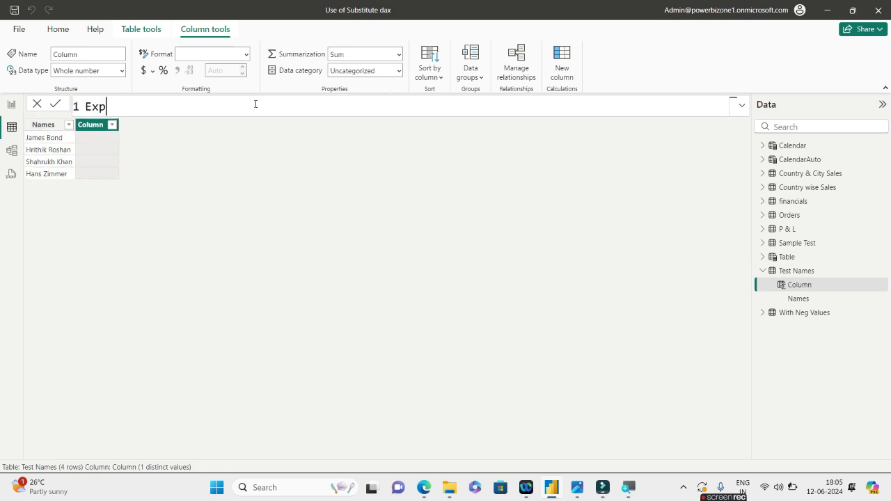
{"action": "type", "text": "="}
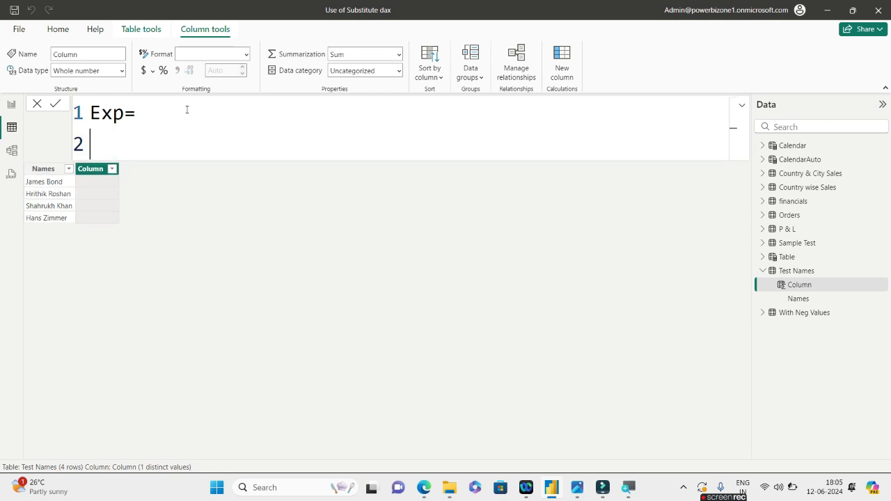
{"action": "type", "text": "SU"}
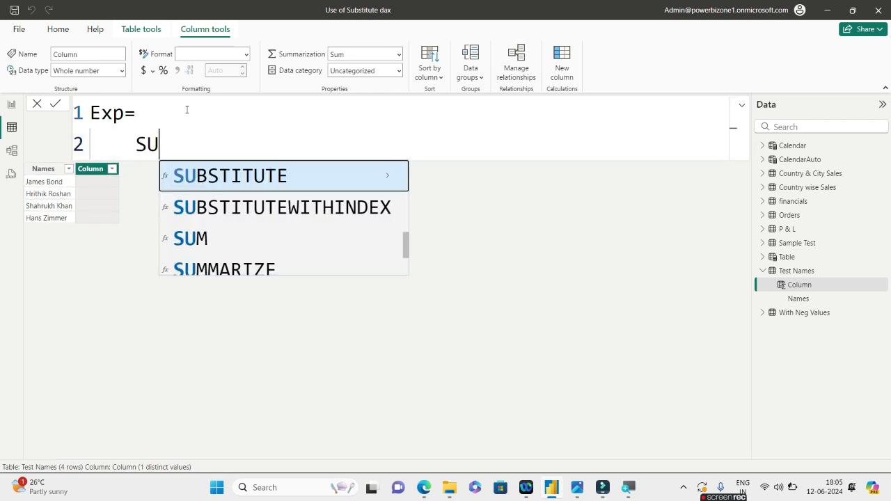
{"action": "left_click", "coordinate": [240, 175]}
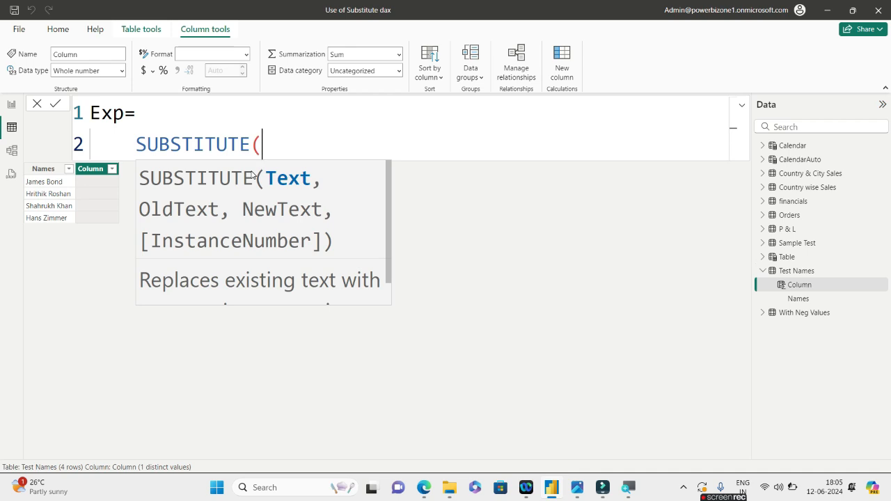
{"action": "type", "text": "Names'[Names],\" \","}
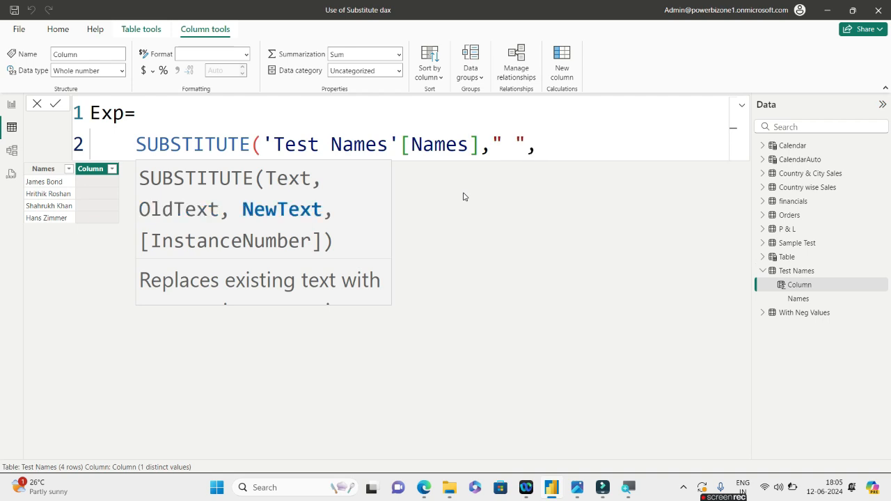
{"action": "type", "text": "\""}
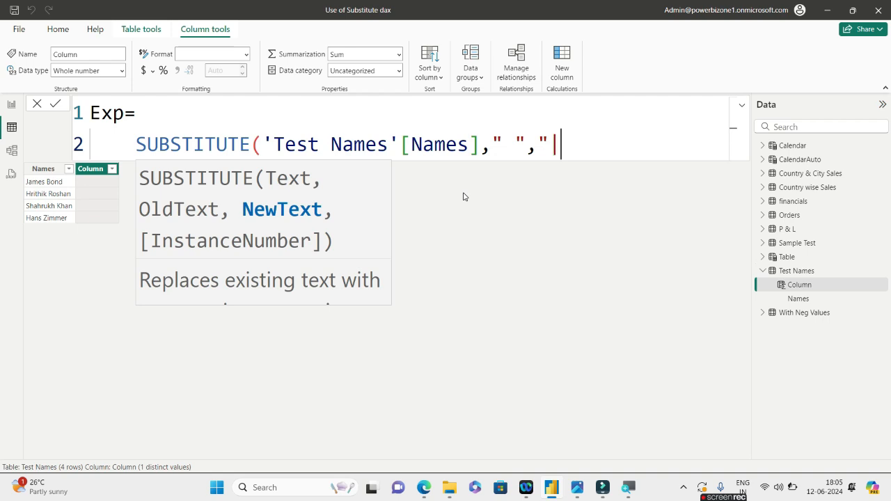
{"action": "type", "text": "|\")"}
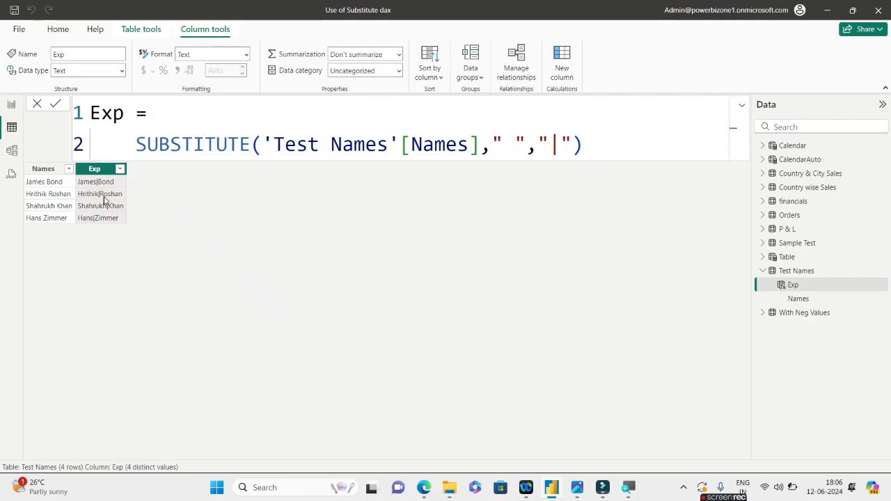
{"action": "mouse_move", "coordinate": [97, 187]}
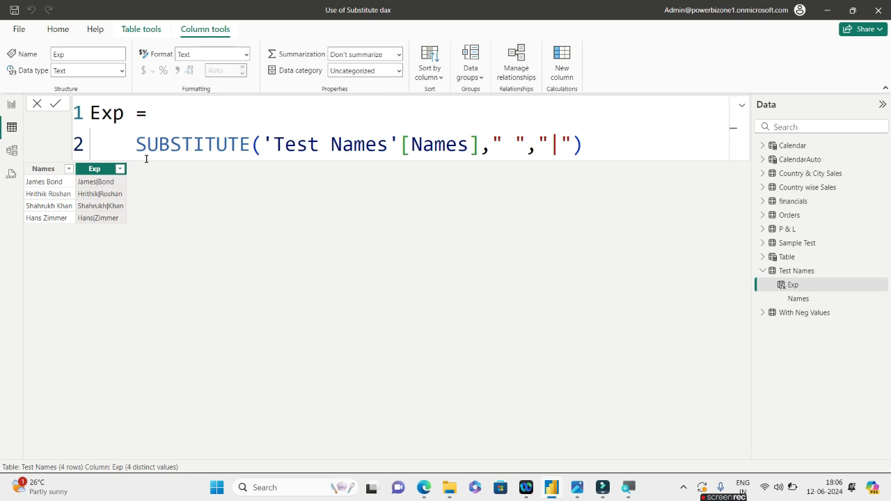
Step: Wrap the Exp formula as PATHITEM(SUBSTITUTE(...),1) so it returns only the first name
{"action": "double_click", "coordinate": [192, 143]}
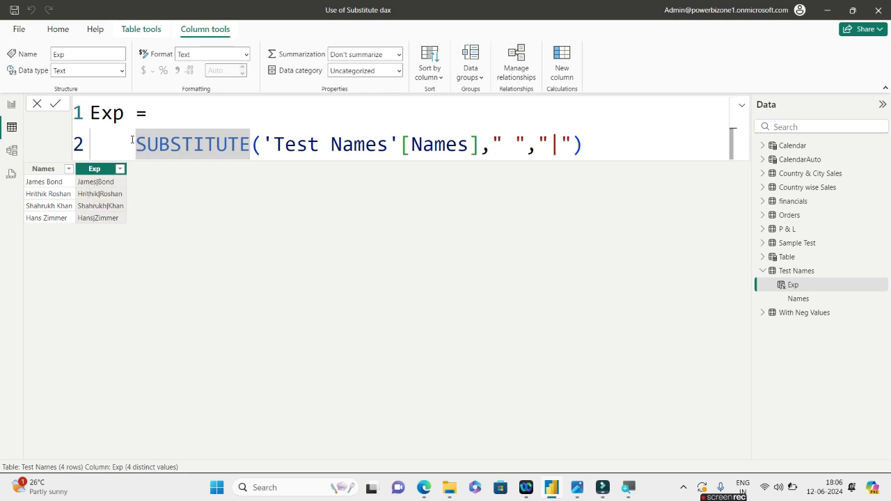
{"action": "type", "text": "PATHITEM("}
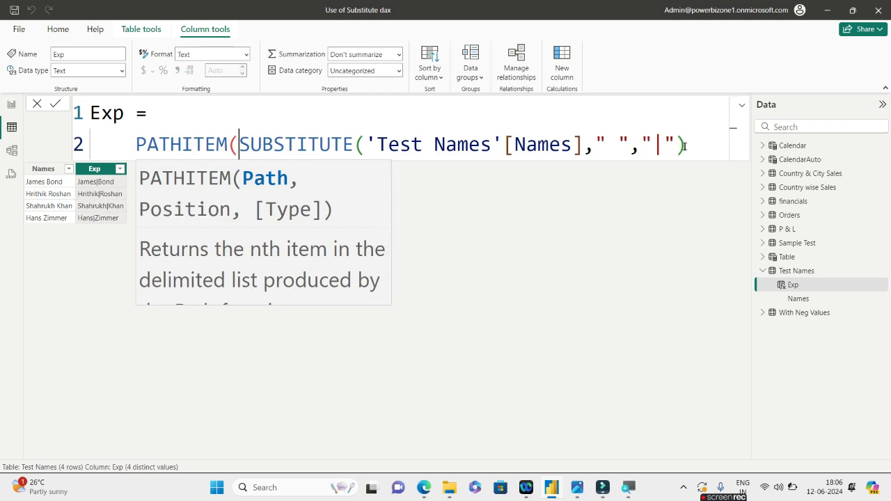
{"action": "left_click", "coordinate": [686, 145]}
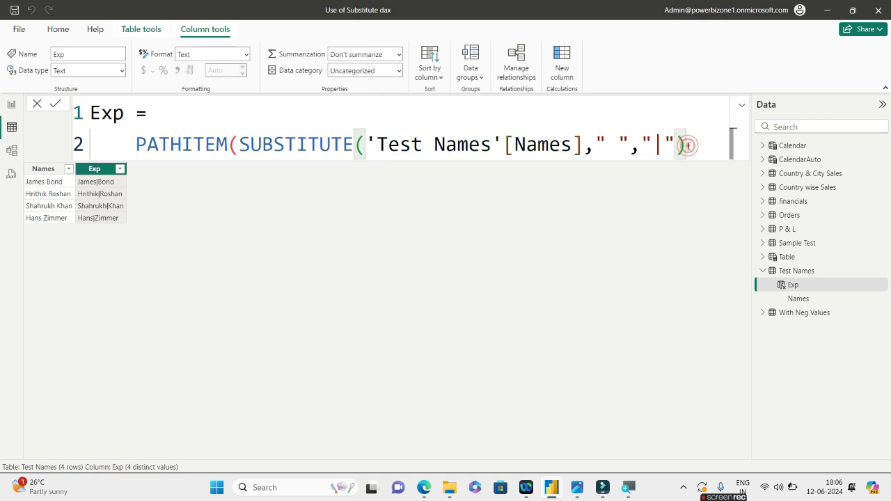
{"action": "type", "text": ")"}
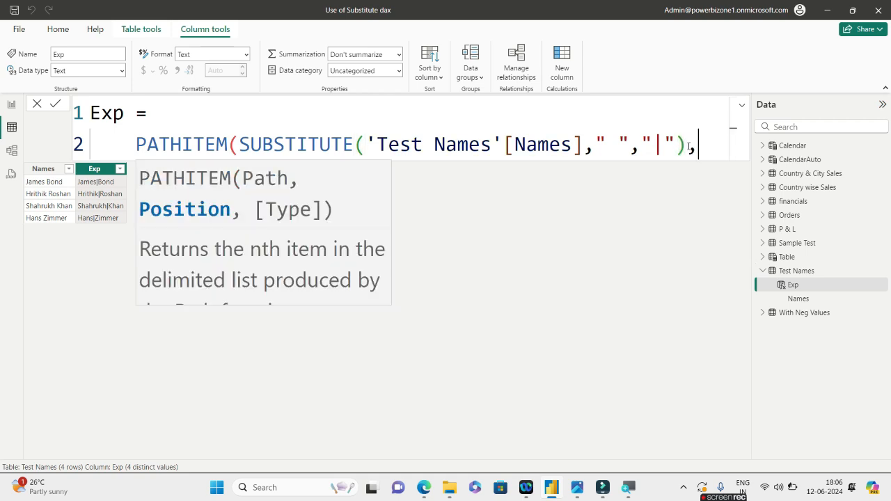
{"action": "type", "text": "1)"}
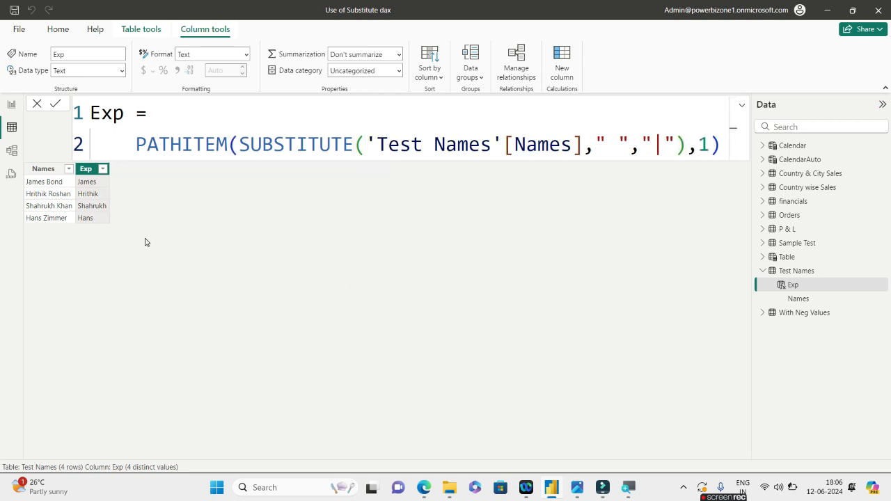
{"action": "mouse_move", "coordinate": [184, 265]}
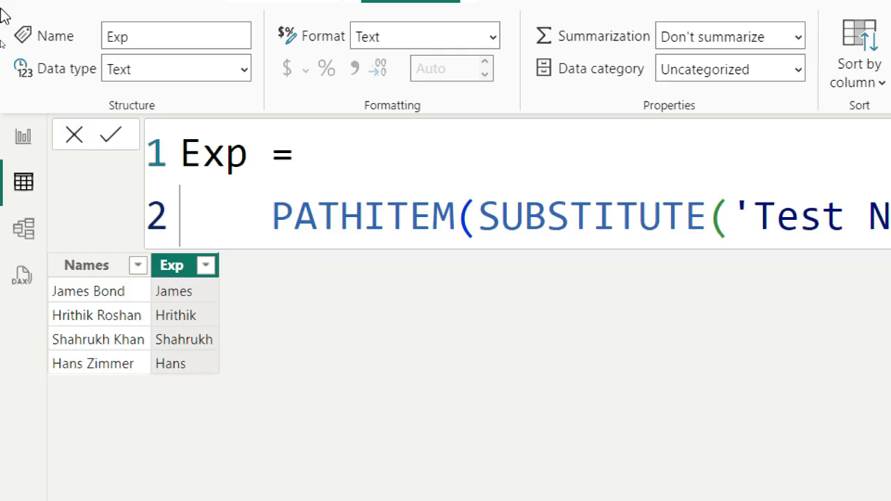
{"action": "mouse_move", "coordinate": [178, 299]}
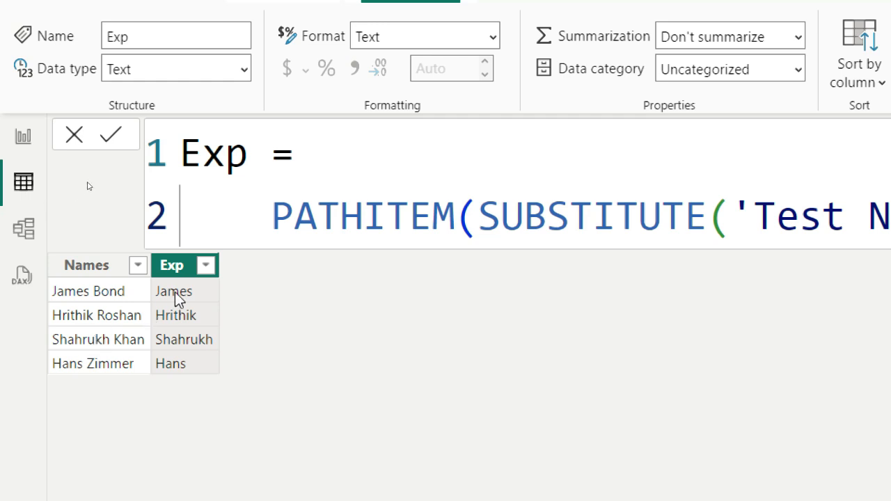
{"action": "mouse_move", "coordinate": [182, 380]}
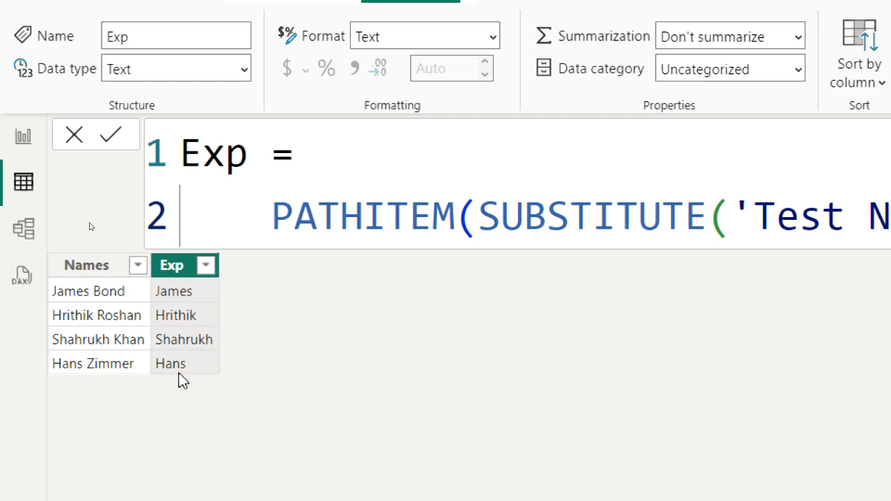
{"action": "mouse_move", "coordinate": [170, 362]}
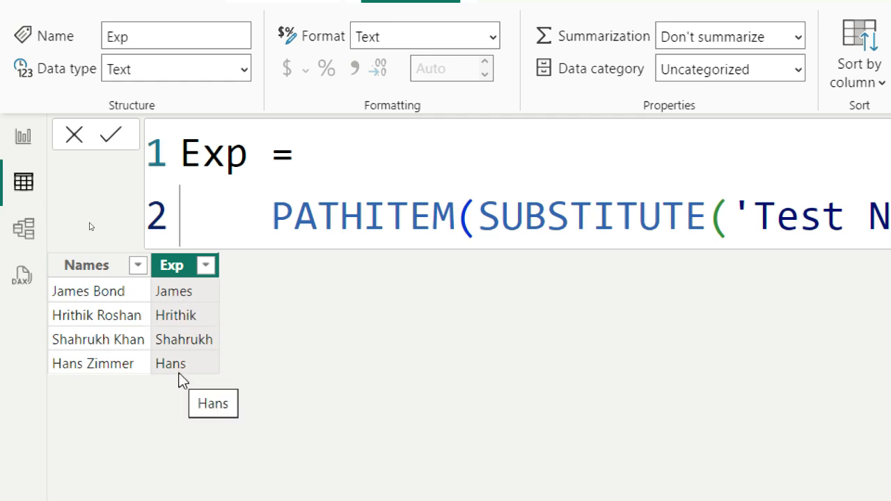